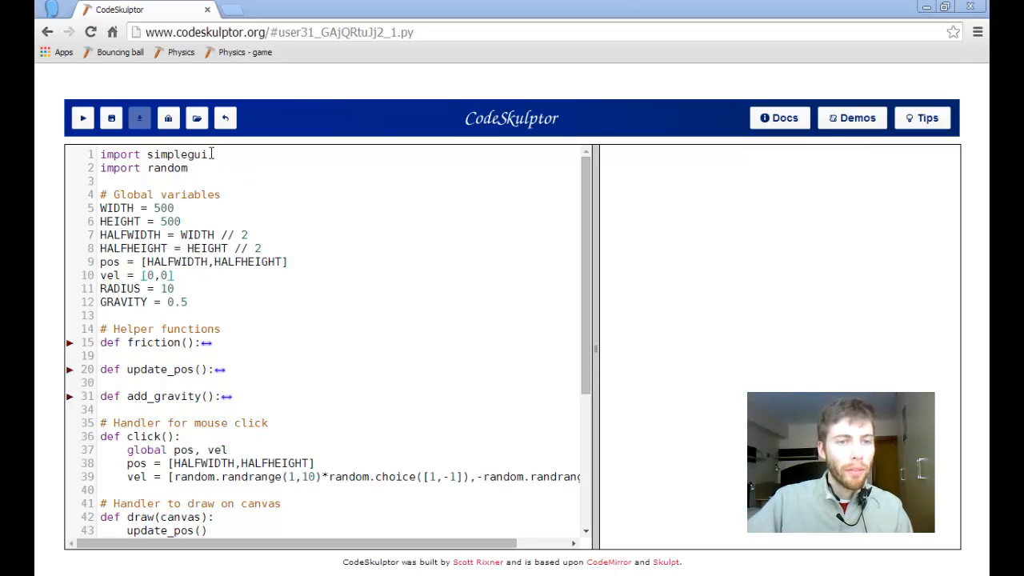
Step: Run the bouncing-ball program, then close the Physics window
double_click(176, 154)
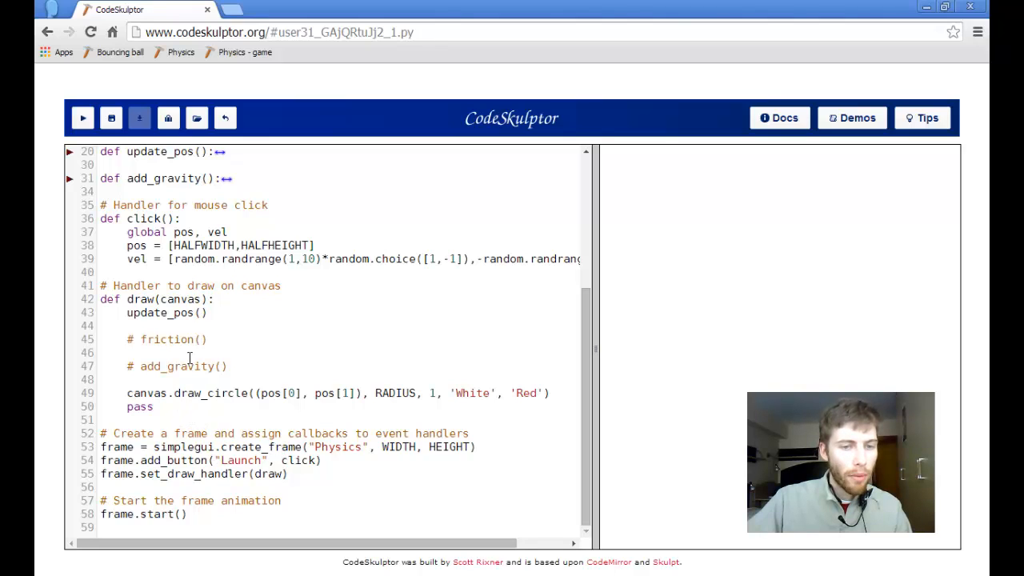
mouse_move(210, 393)
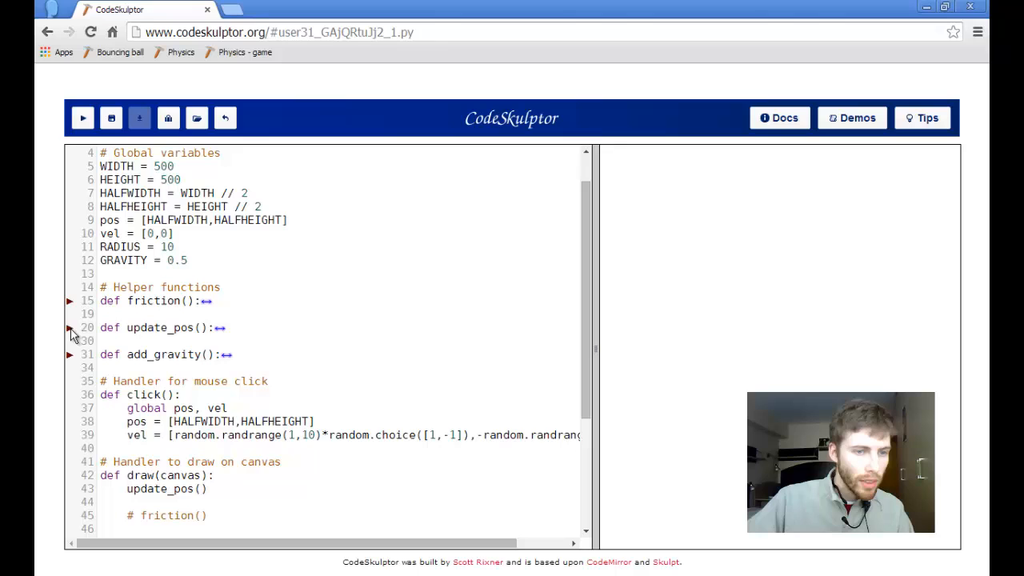
left_click(69, 327)
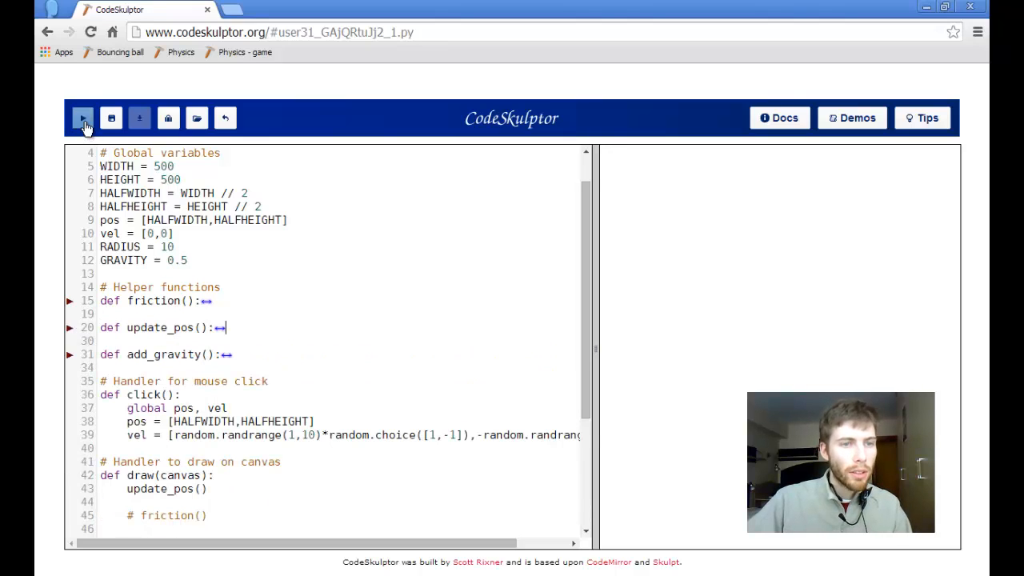
left_click(82, 117)
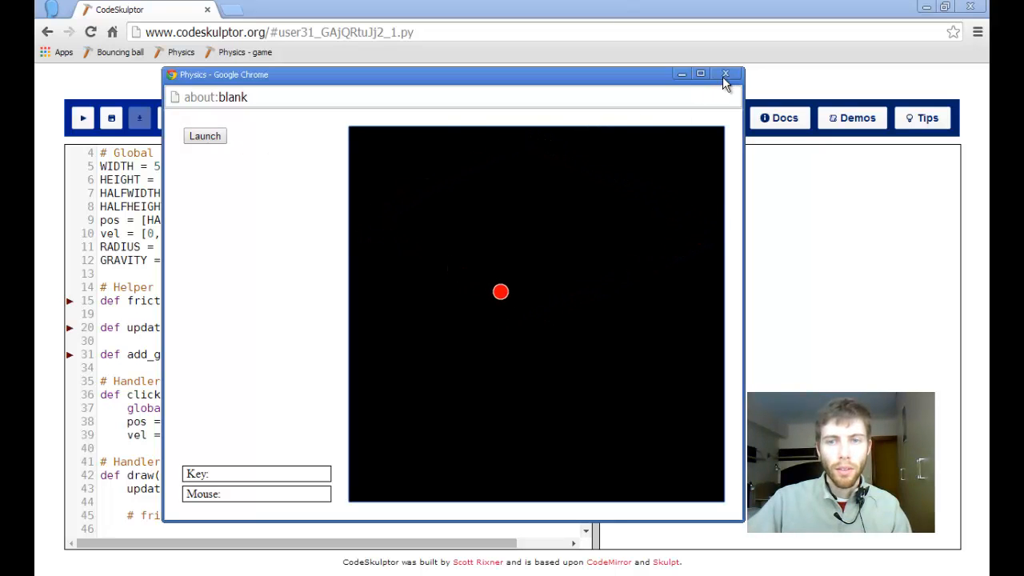
left_click(725, 74)
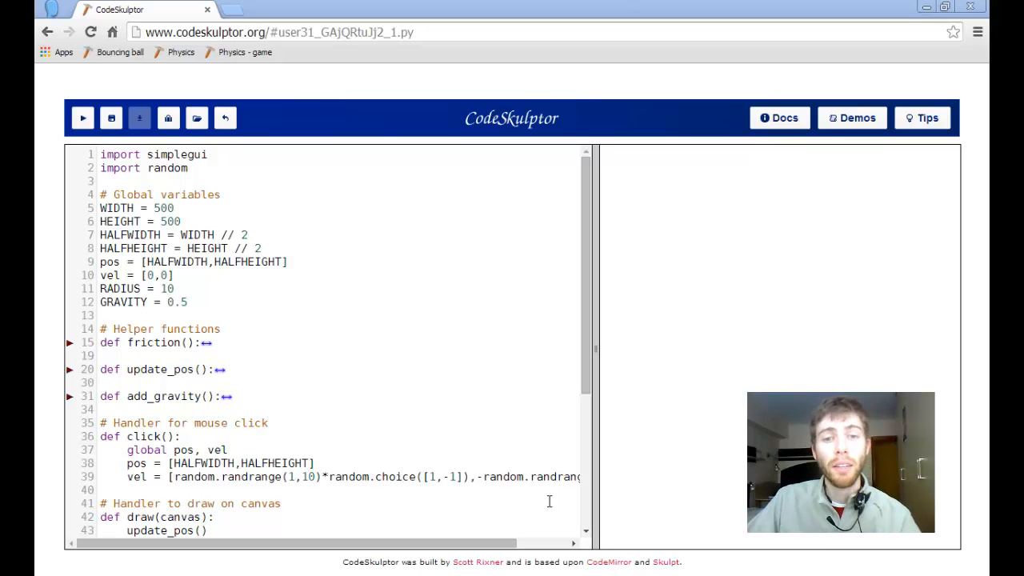
mouse_move(294, 362)
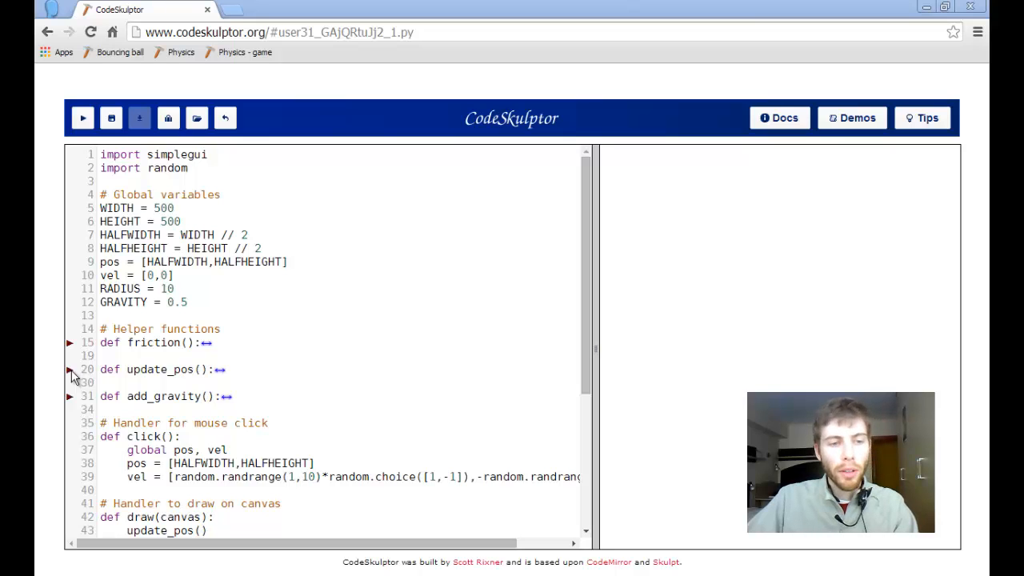
Step: Append * 0.6 to both reversed velocity lines in update_pos, then fold it
left_click(70, 369)
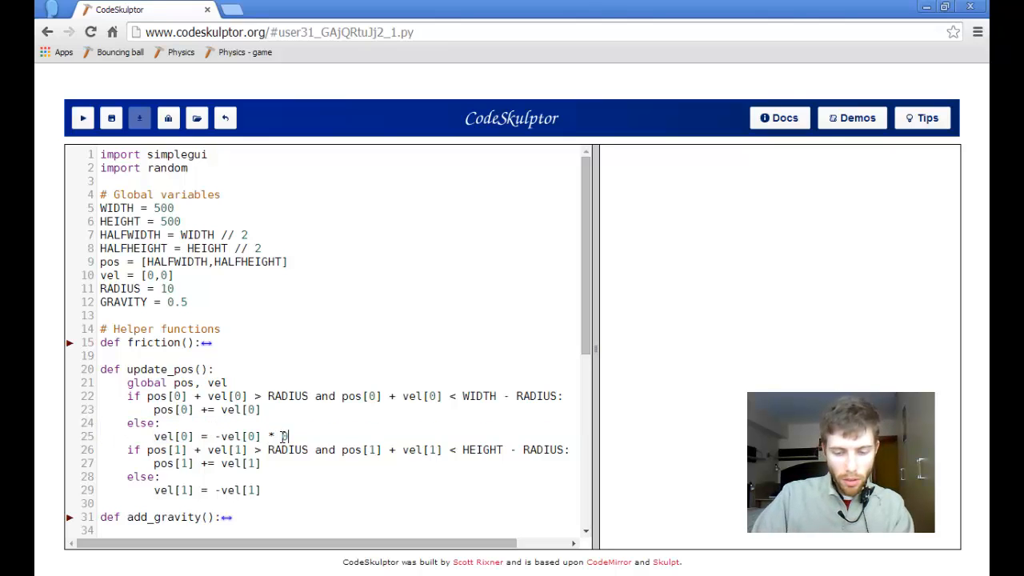
type("0.6")
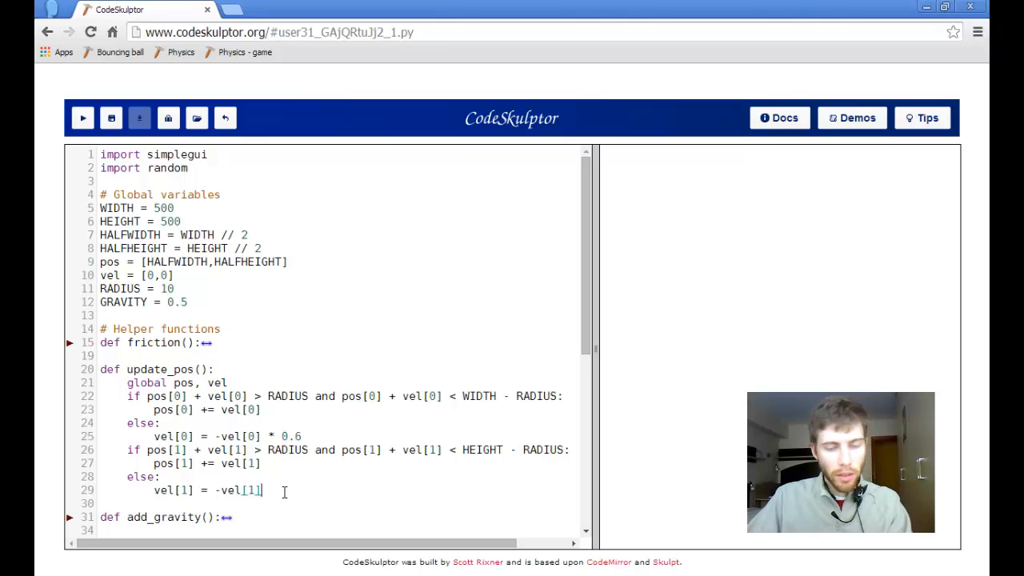
type("+")
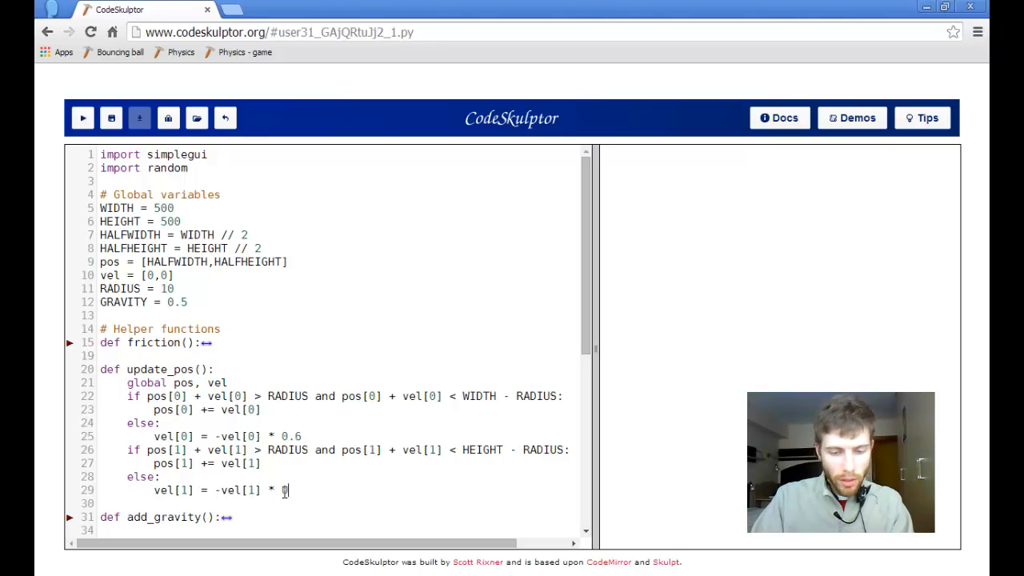
type(".6")
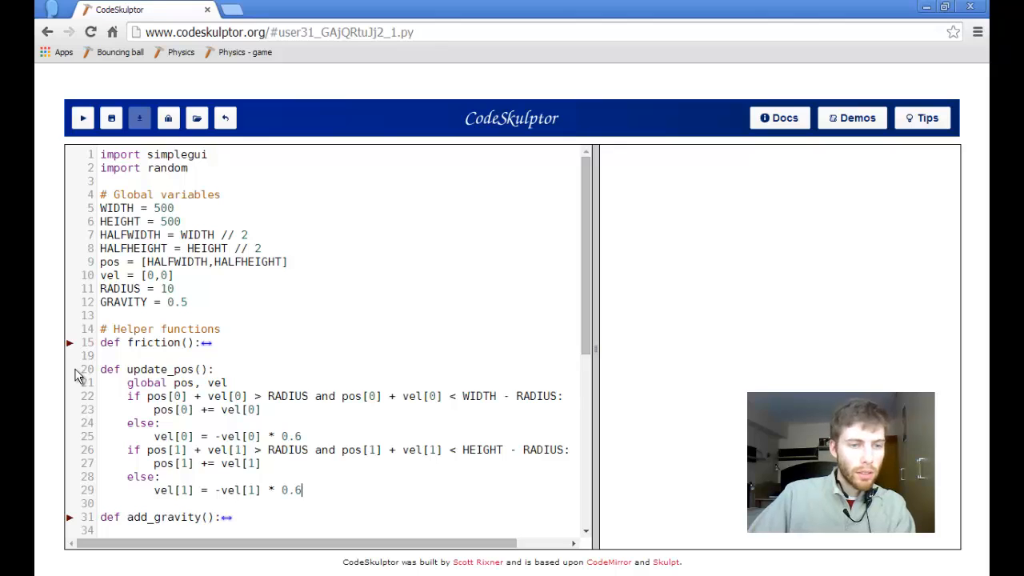
left_click(70, 368)
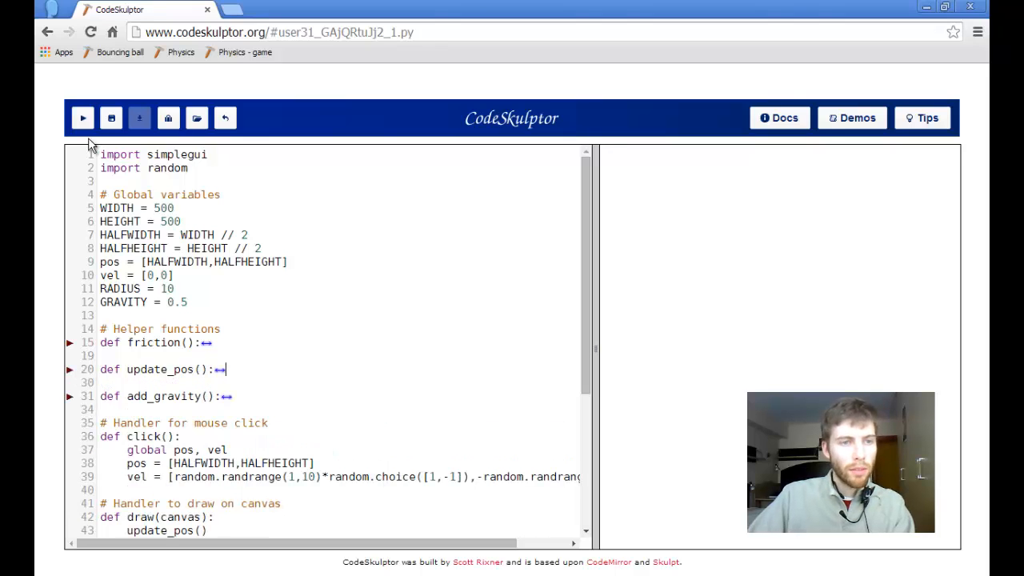
left_click(83, 117)
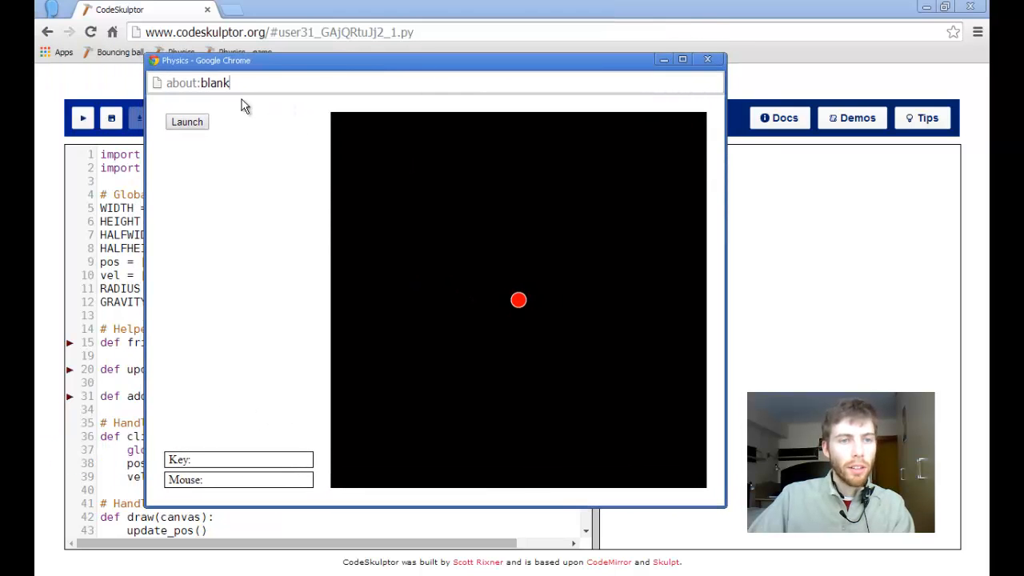
left_click(186, 122)
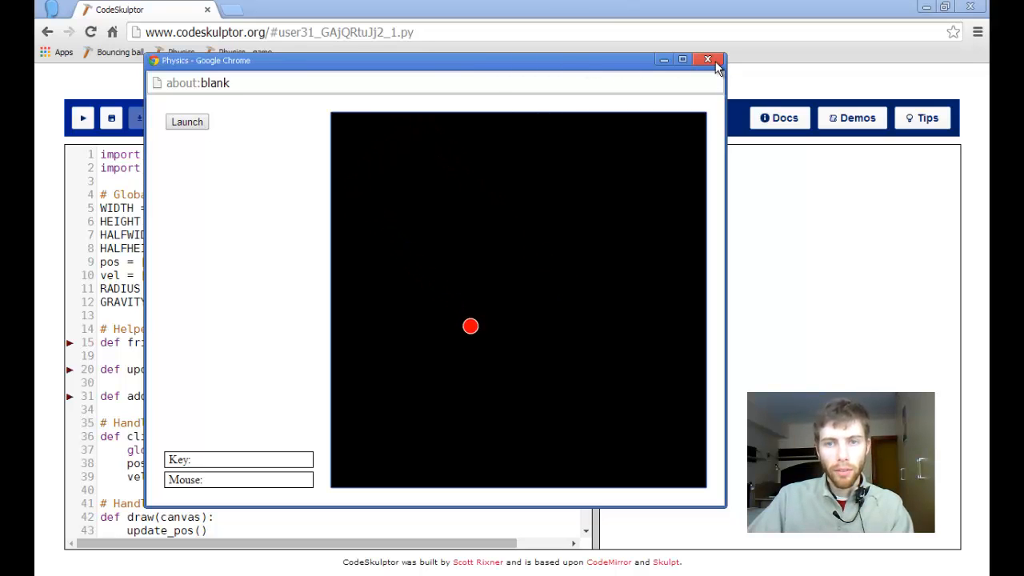
left_click(707, 59)
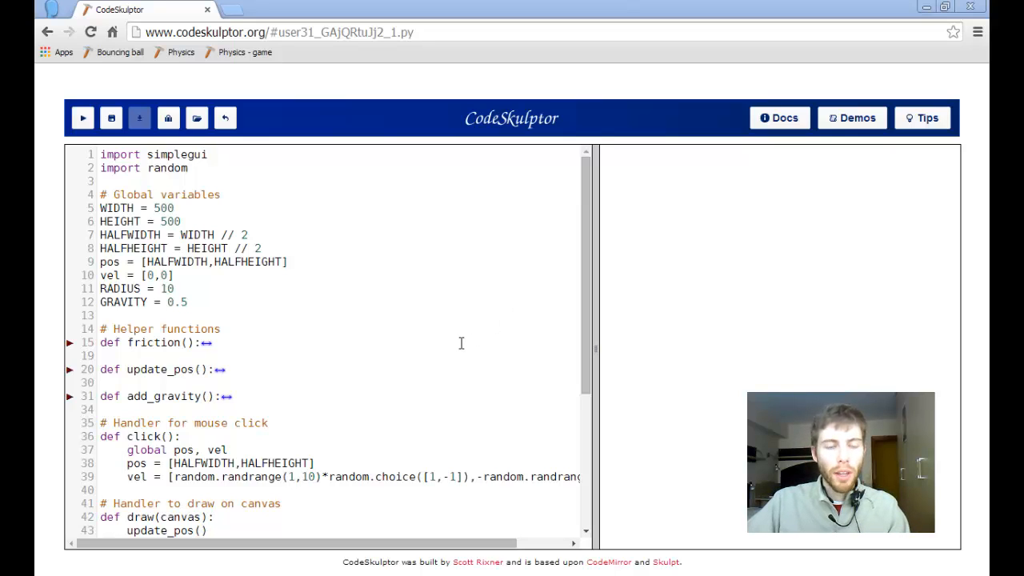
mouse_move(435, 354)
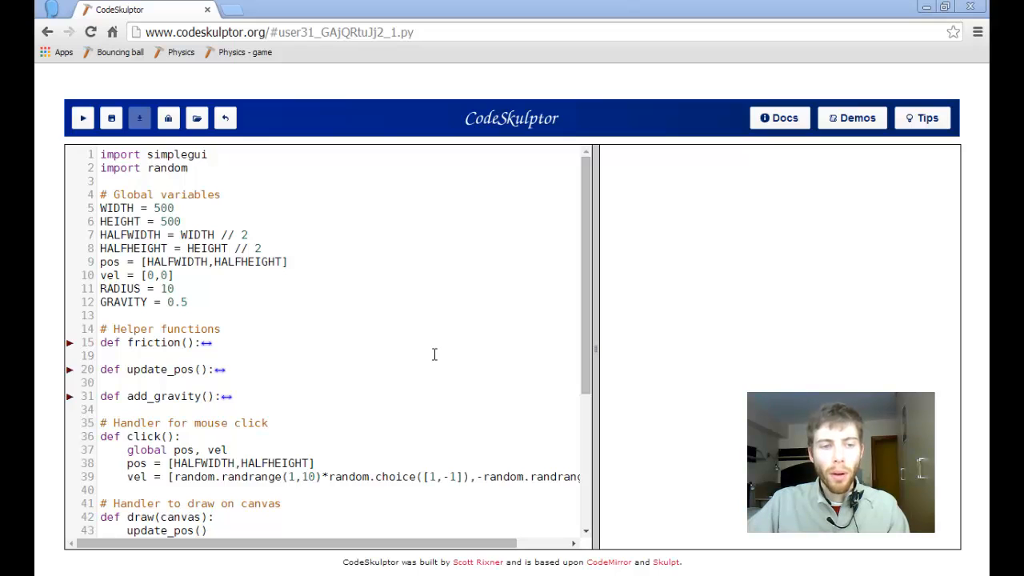
mouse_move(499, 352)
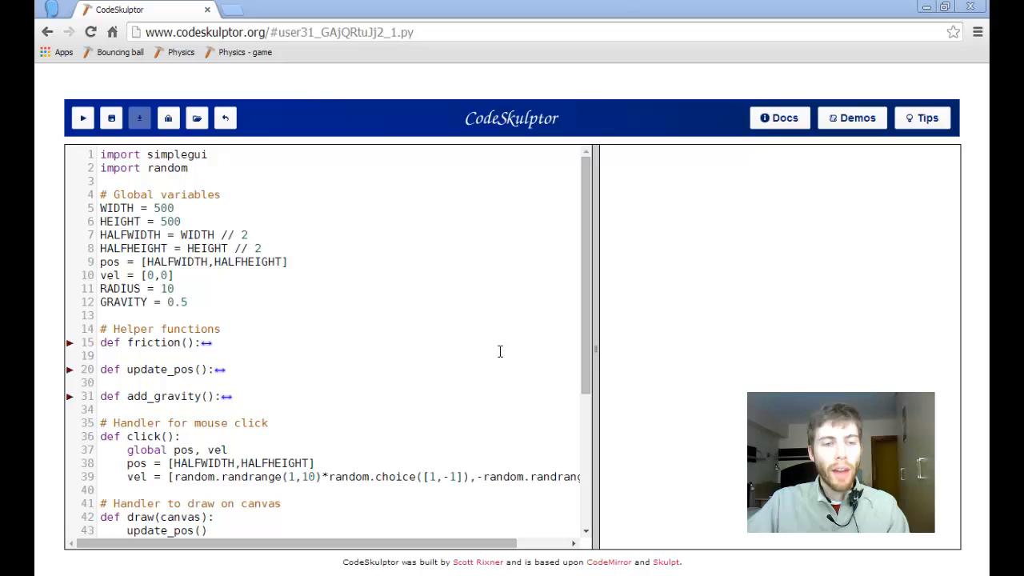
Step: Scroll to the draw handler's add_gravity() call on line 47
scroll("down", 3)
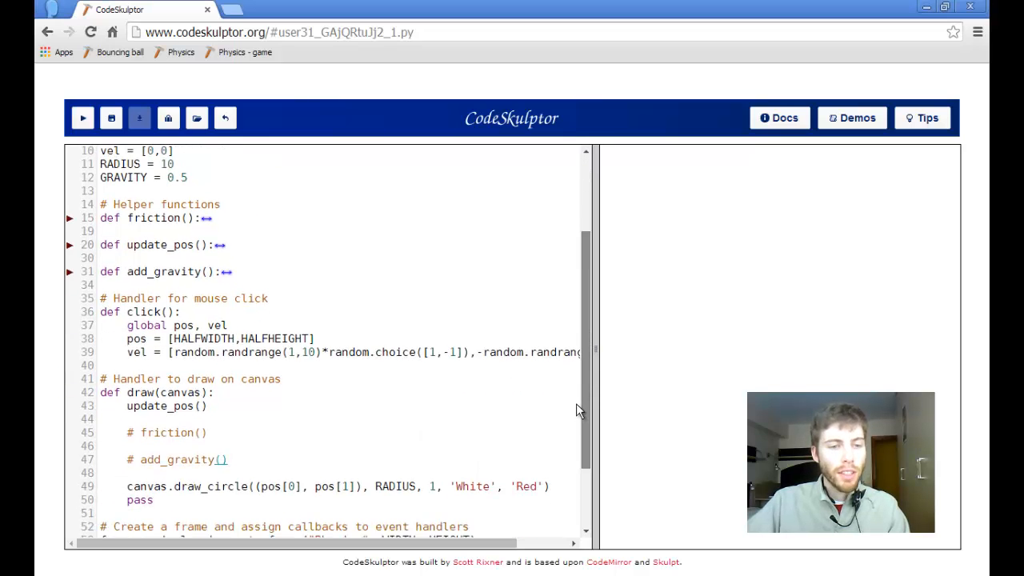
scroll("down", 3)
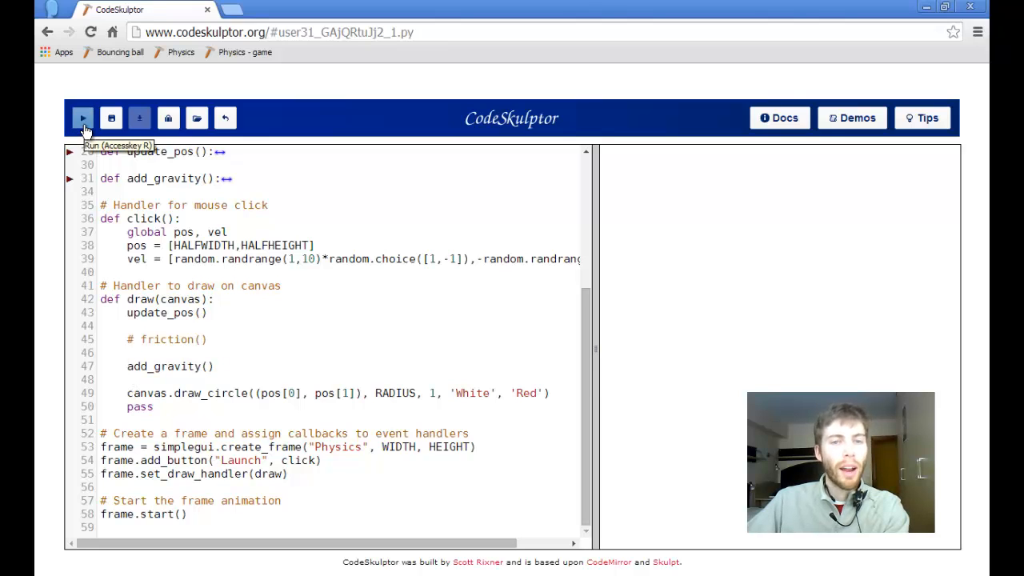
left_click(83, 117)
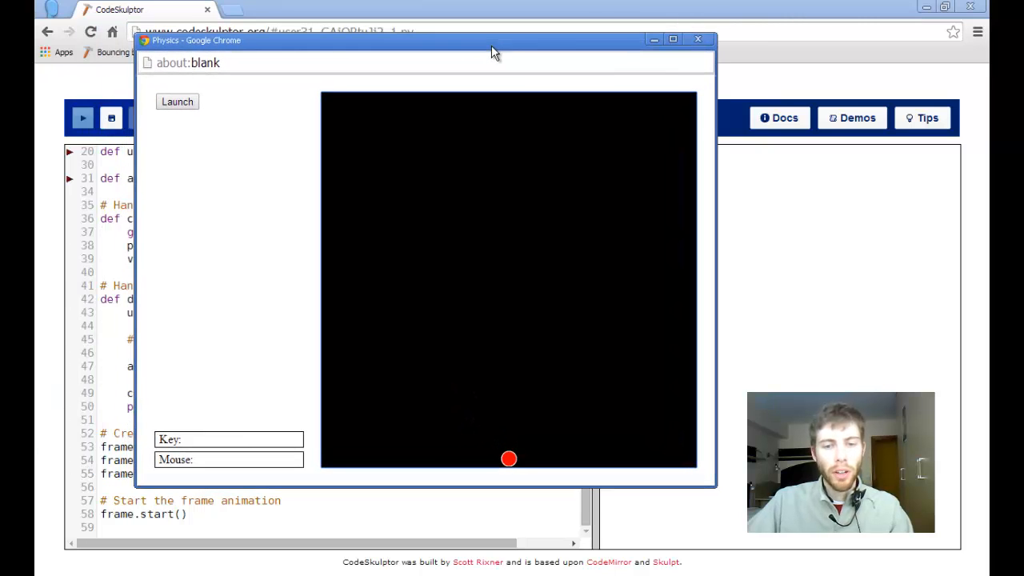
left_click(177, 101)
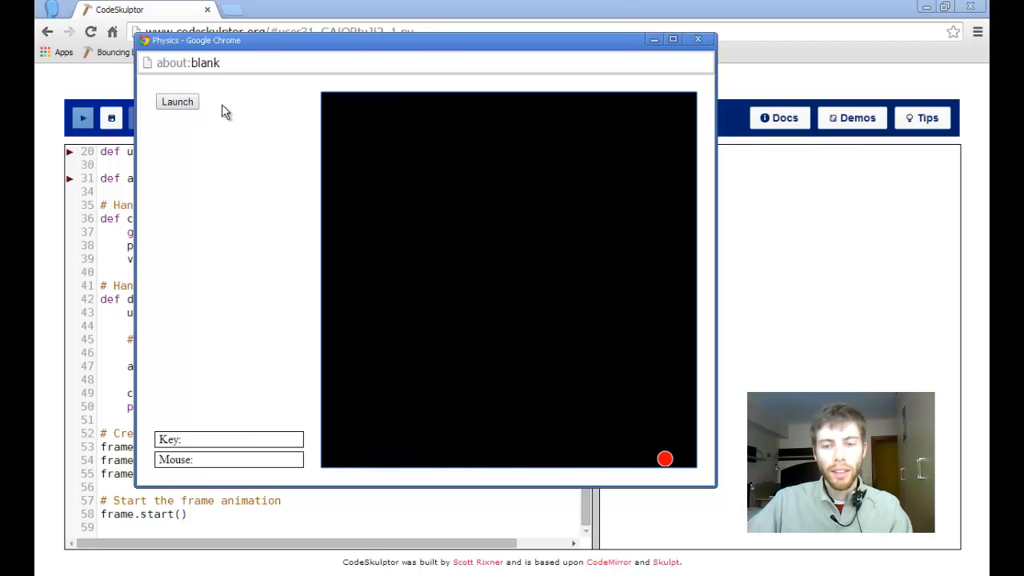
left_click(697, 39)
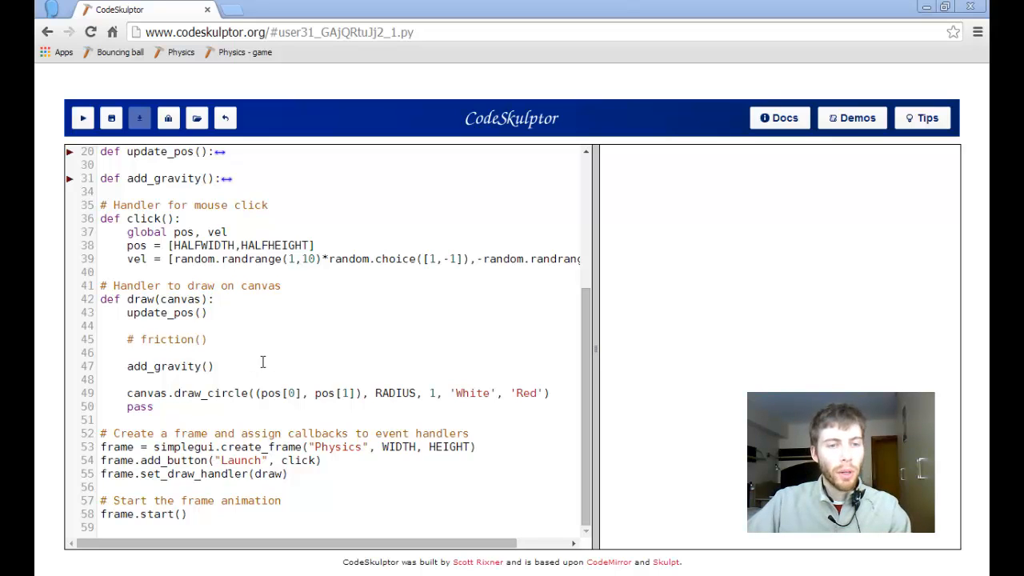
mouse_move(284, 360)
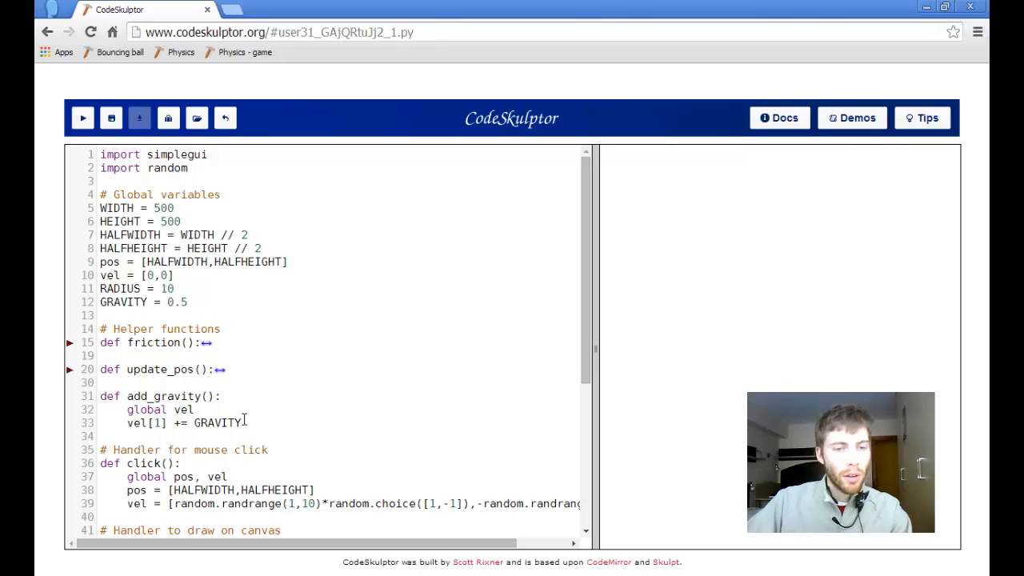
Step: Review the add_gravity helper that adds GRAVITY (0.5) to vel[1]
scroll("down", 3)
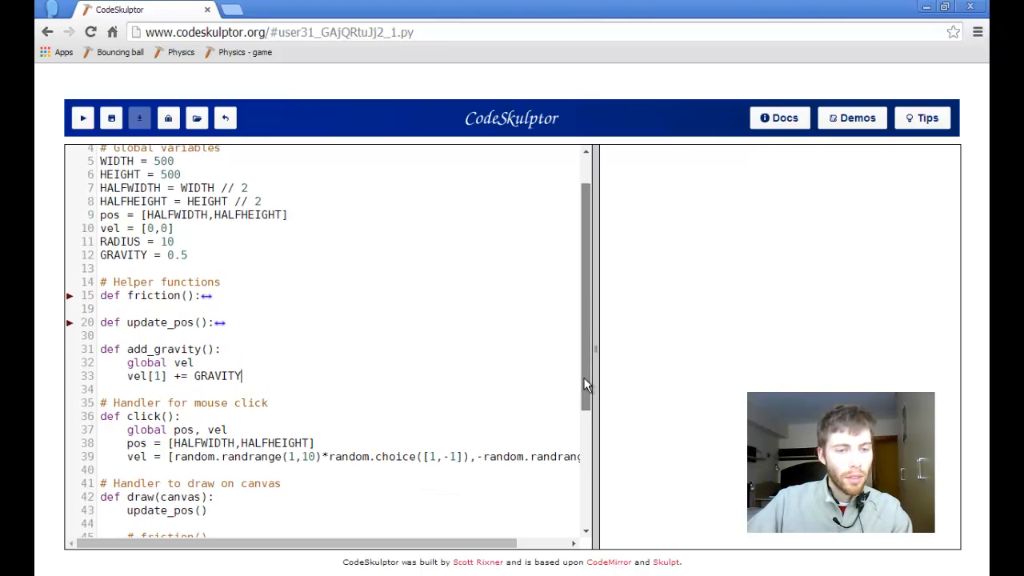
scroll("down", 3)
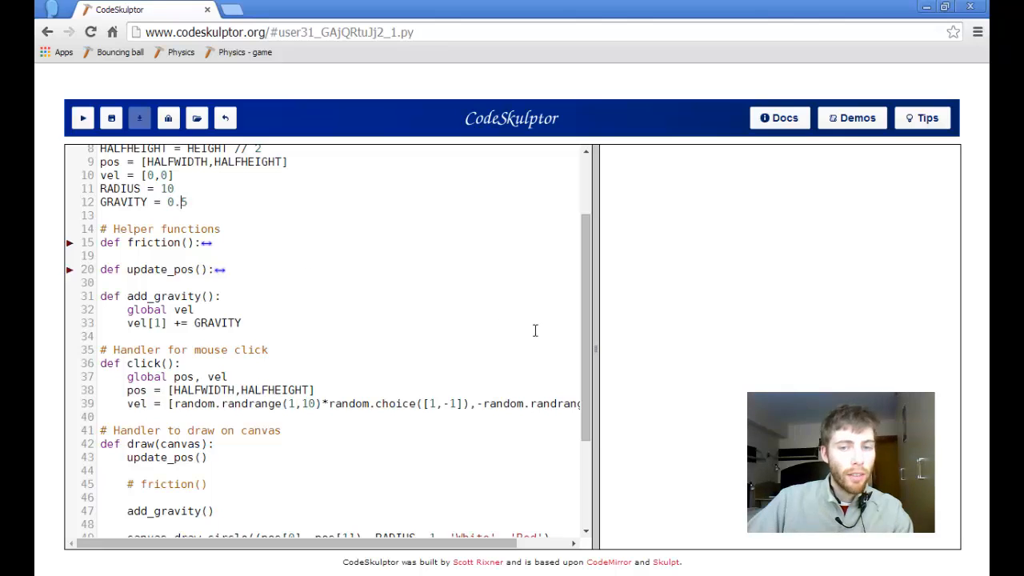
scroll("down", 3)
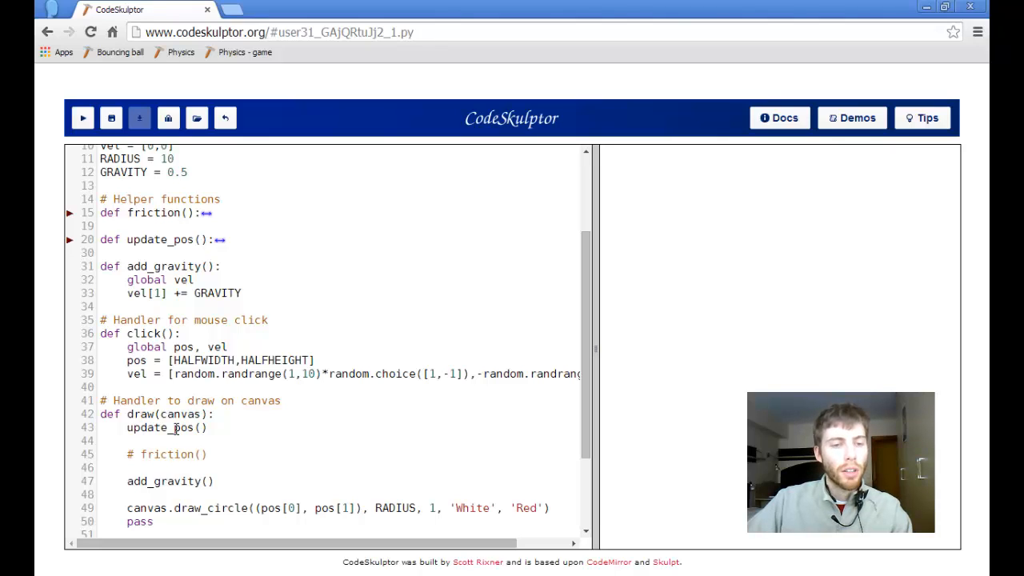
left_click(182, 172)
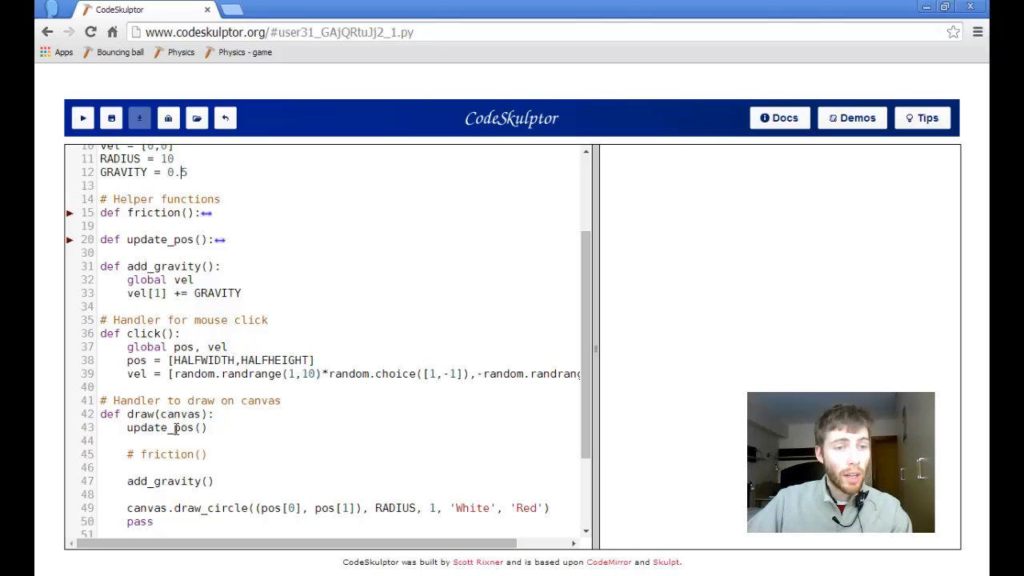
scroll("down", 3)
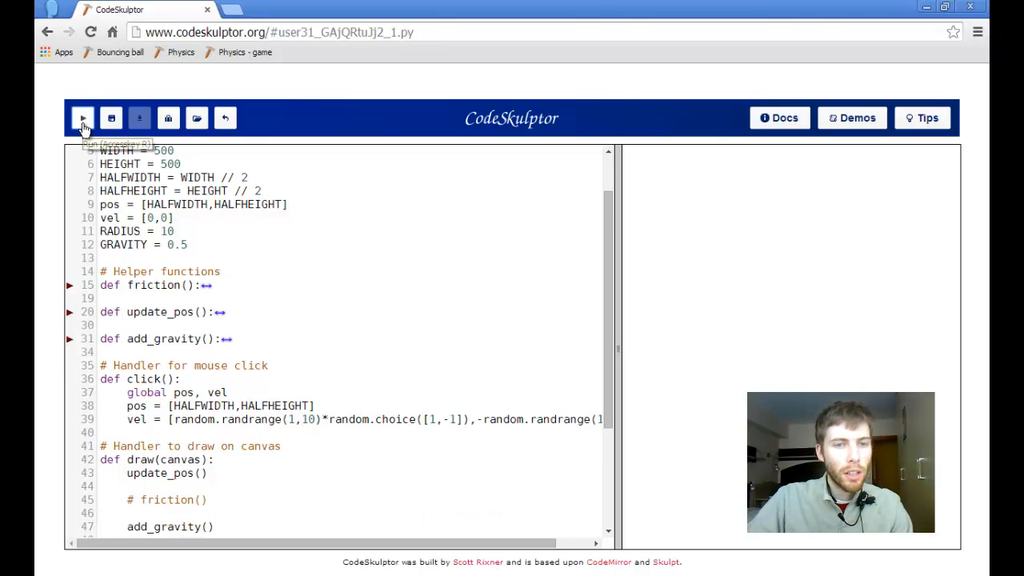
left_click(83, 117)
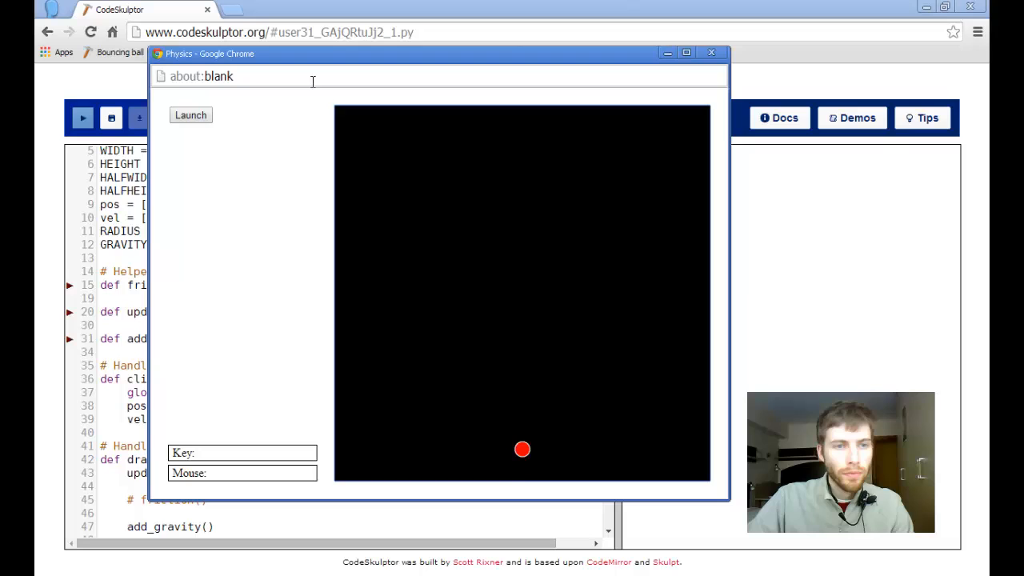
left_click(190, 114)
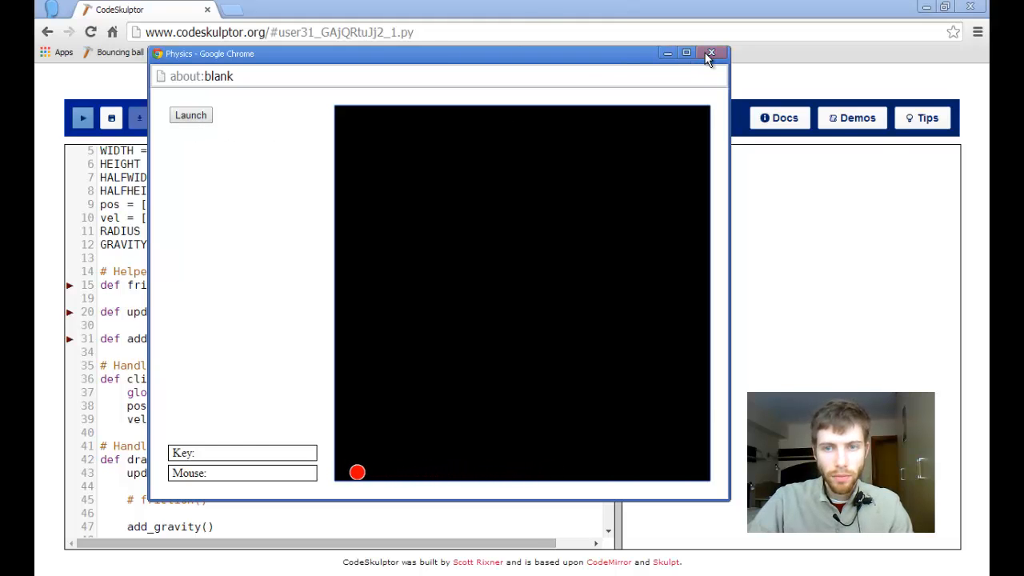
left_click(710, 52)
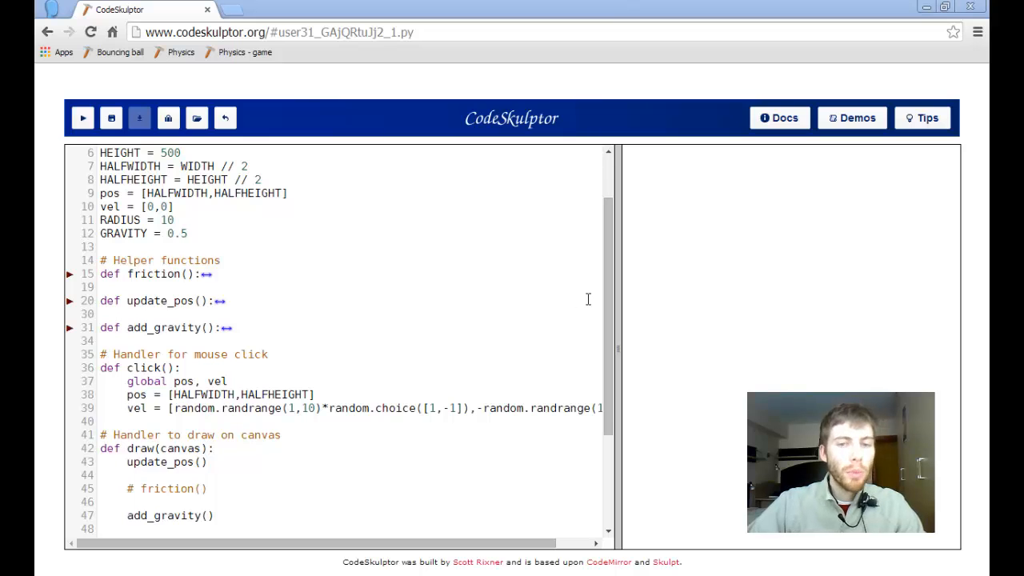
Step: Expand the friction helper to show vel[0] *= 0.97
scroll("down", 3)
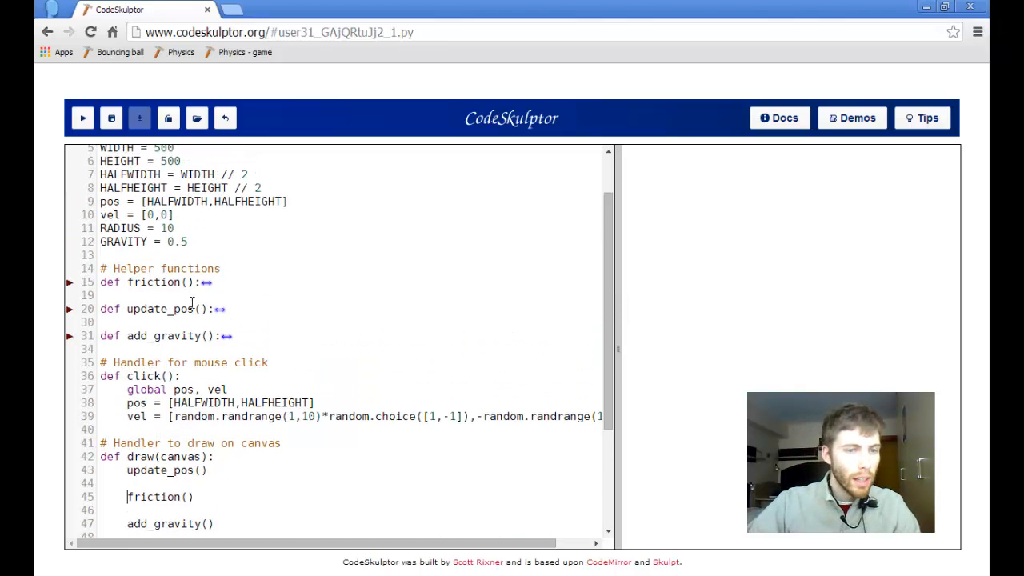
left_click(71, 281)
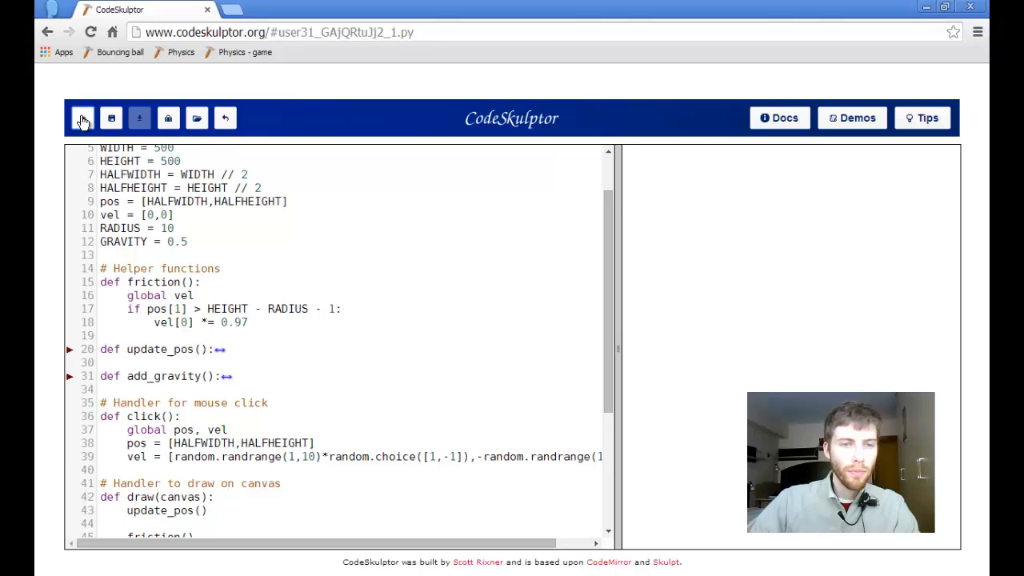
Step: Test-run friction before and after changing 0.97 to 0.98, then close the demo window
left_click(83, 118)
type("8")
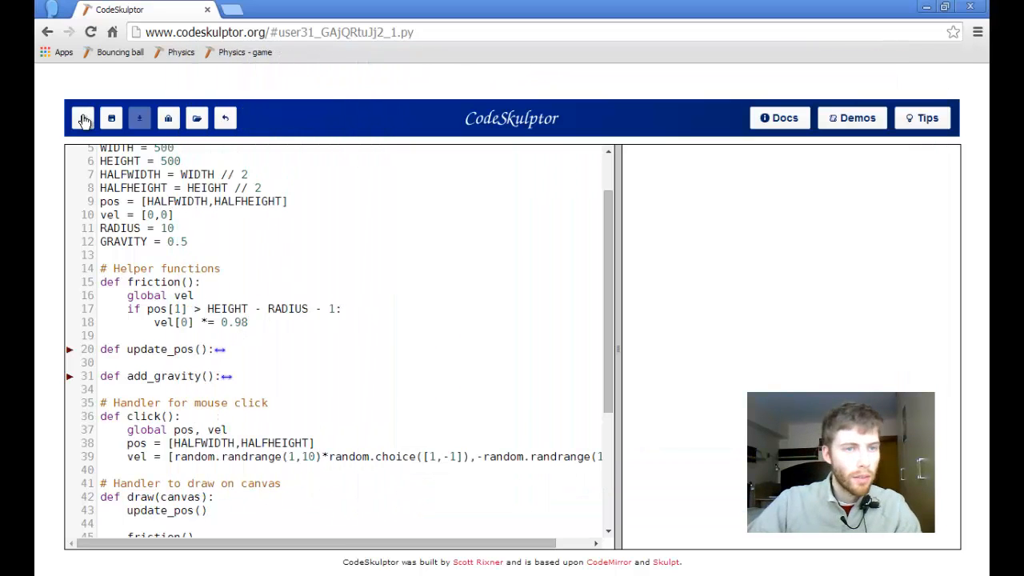
left_click(83, 118)
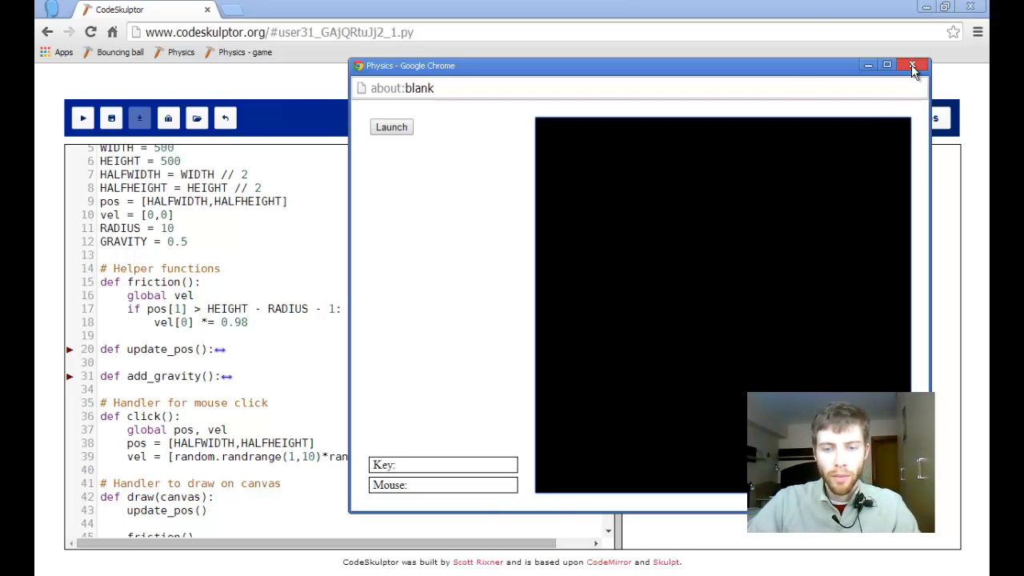
left_click(912, 65)
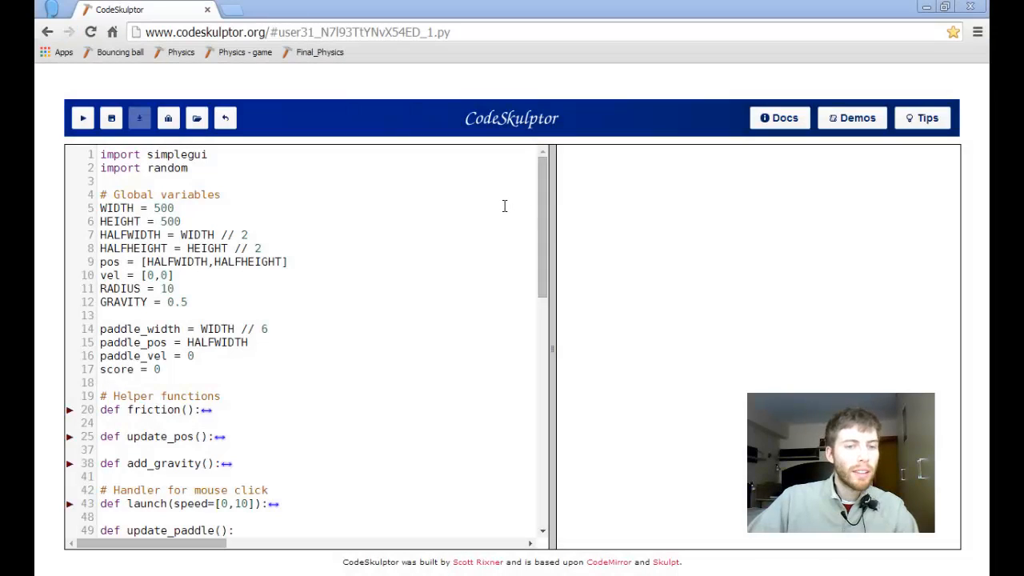
Step: Review update_pos, launch, update_paddle and key handlers, then start the paddle game
scroll("down", 3)
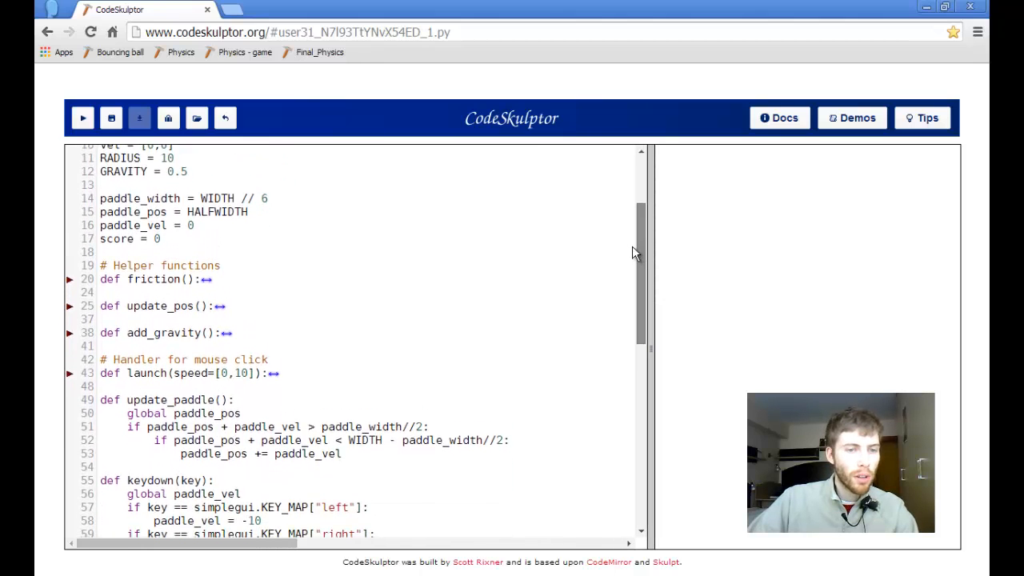
scroll("down", 3)
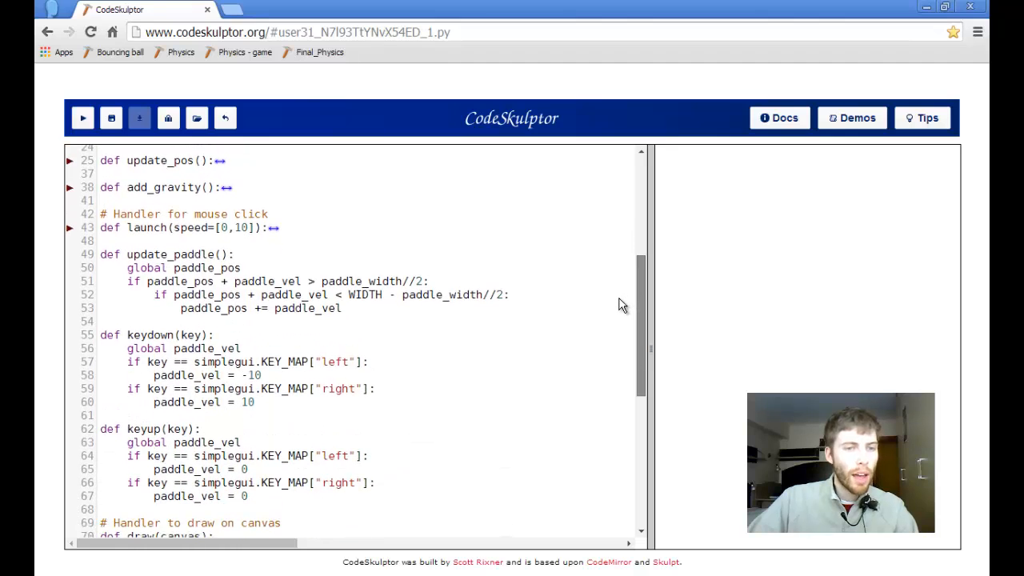
scroll("down", 3)
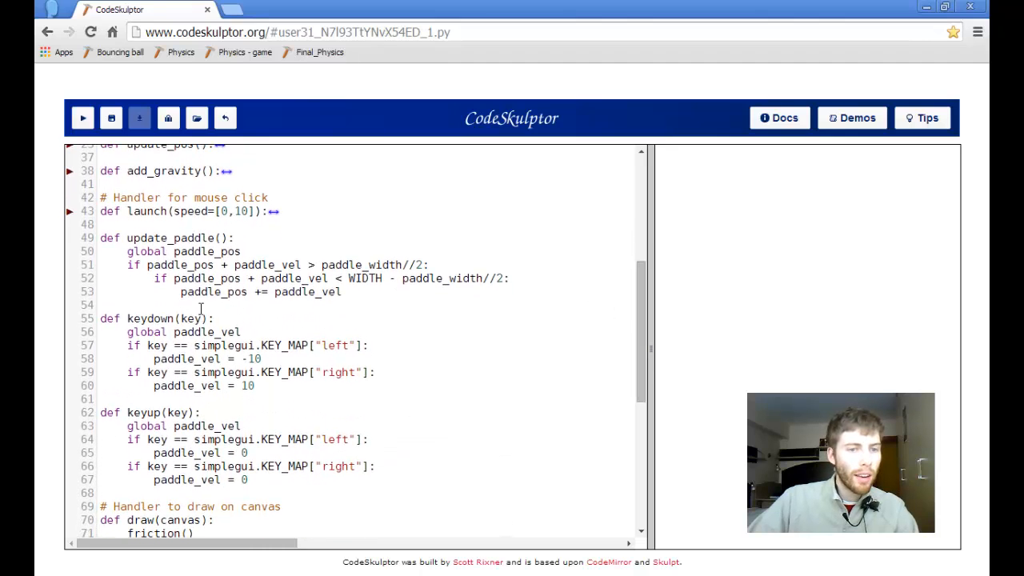
scroll("down", 3)
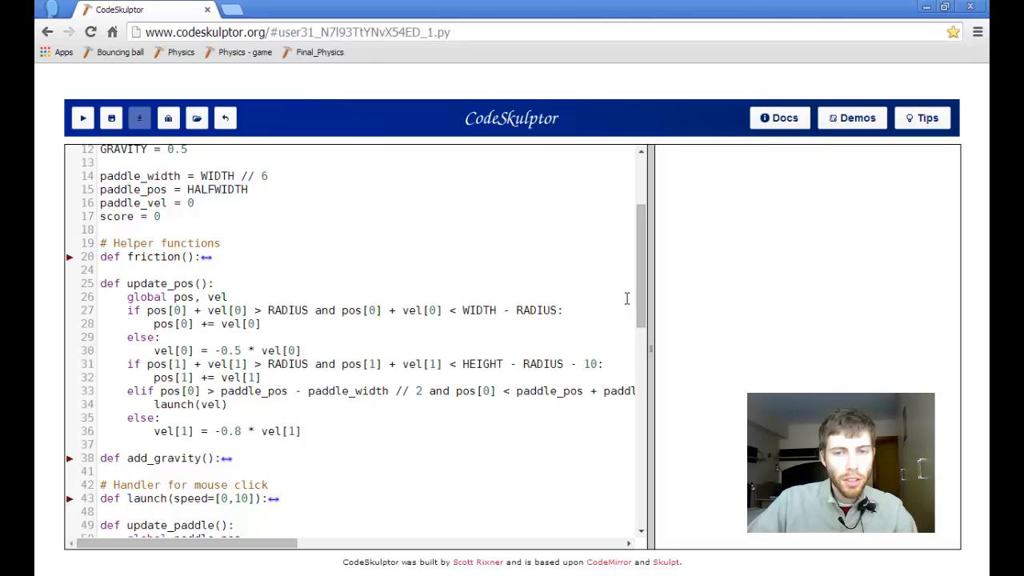
scroll("down", 3)
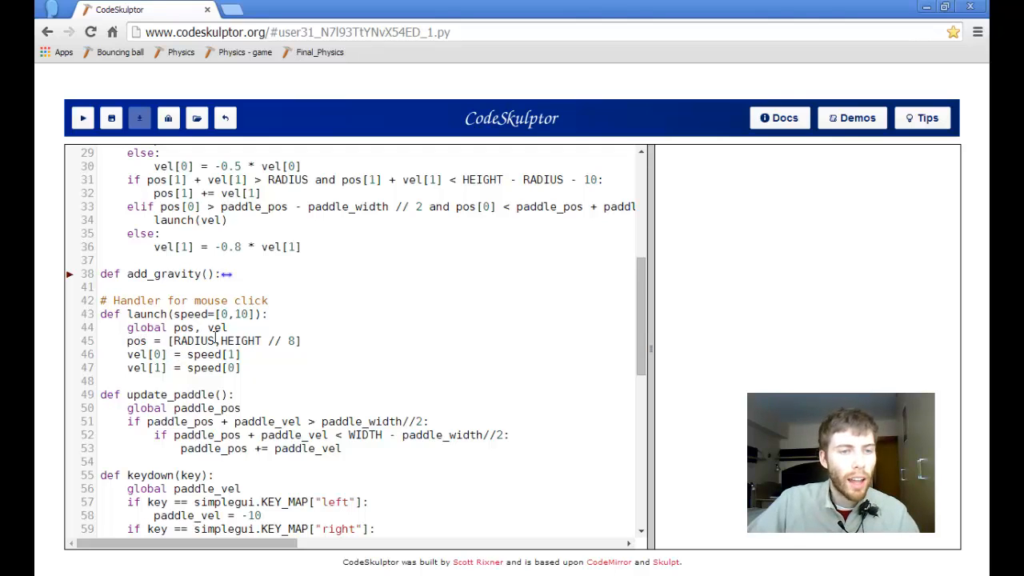
left_click(82, 117)
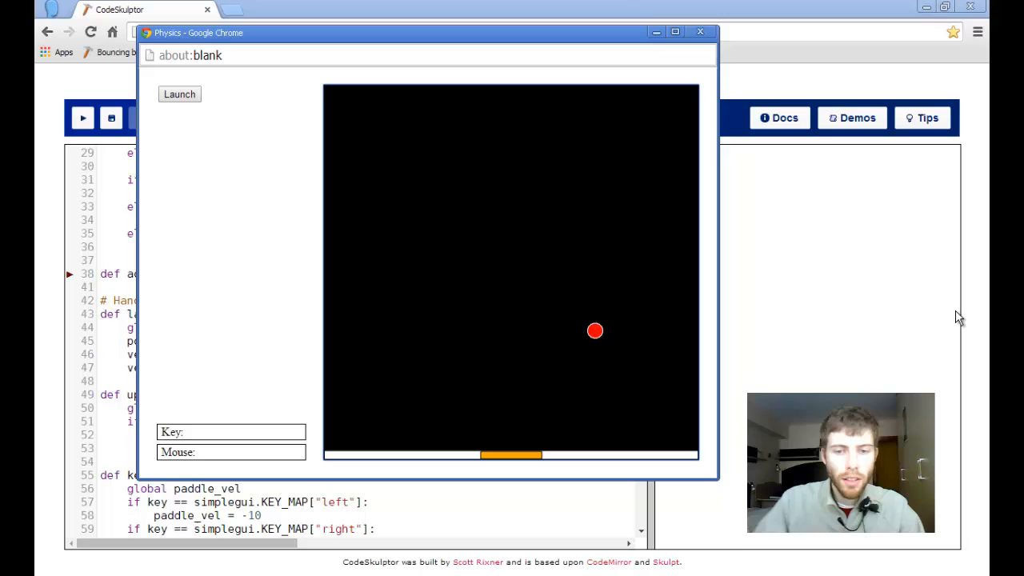
Step: Move the orange paddle left and right with the arrow keys to follow the ball
key("Up")
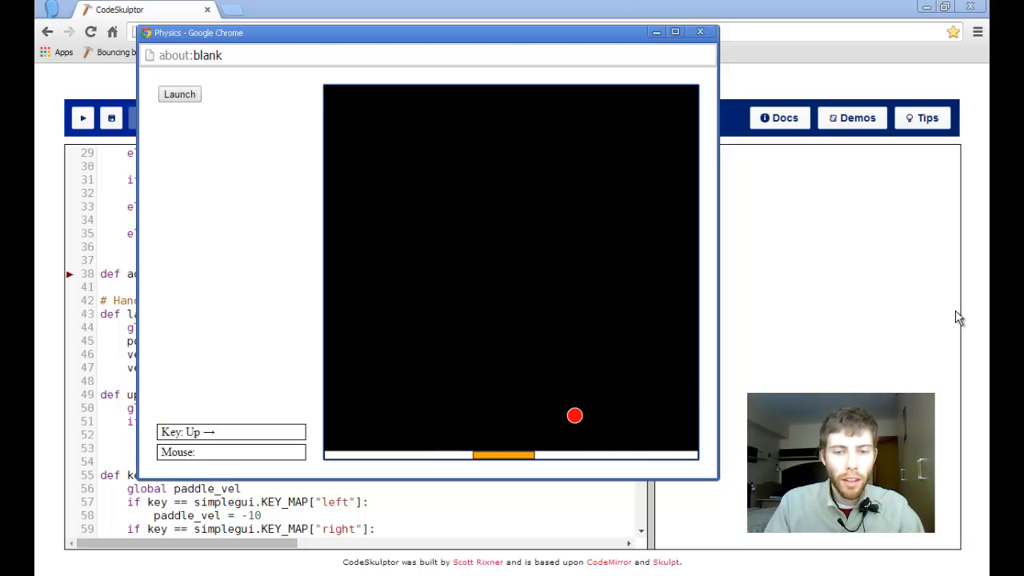
key("Down")
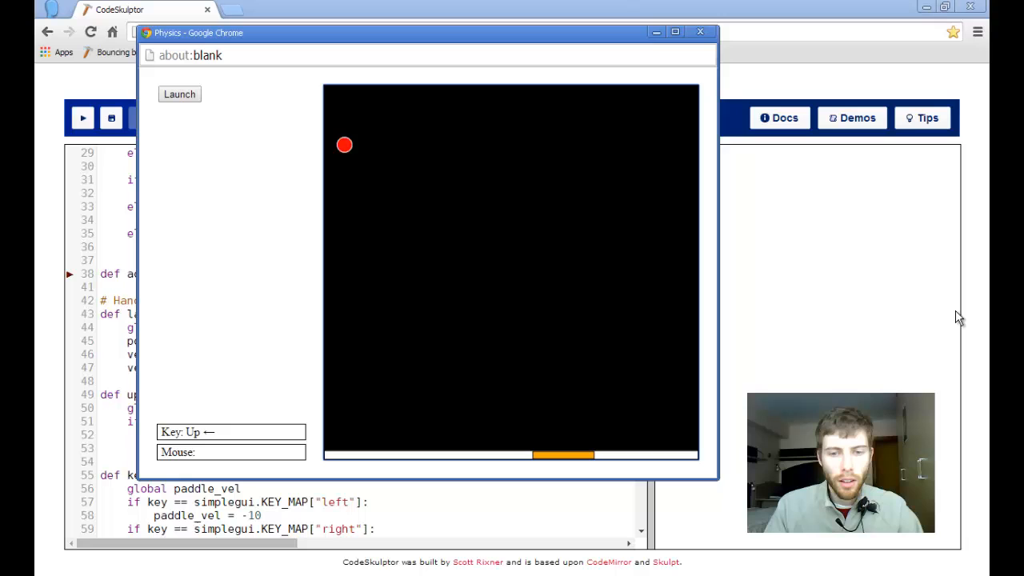
key("Down")
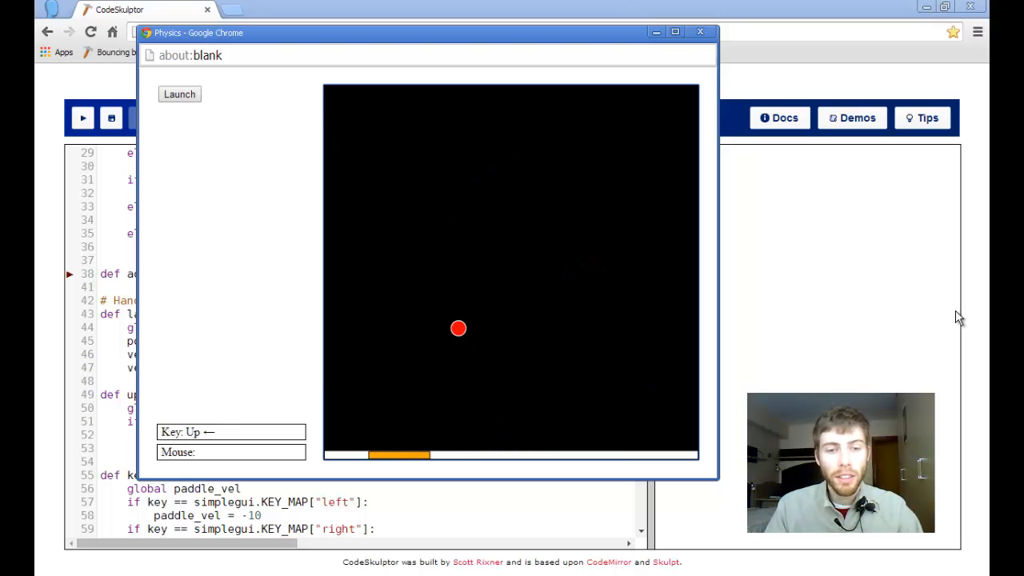
key("right")
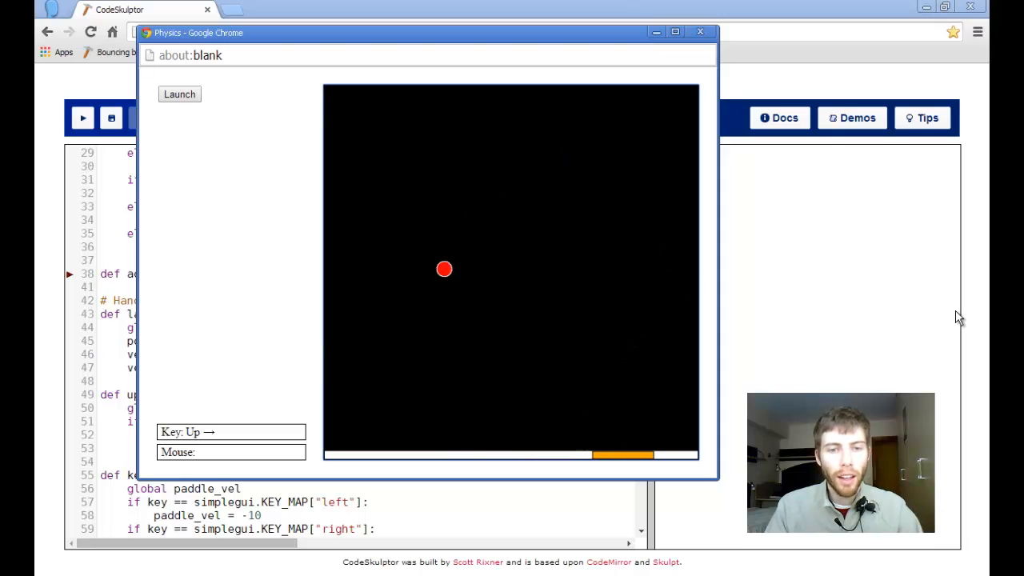